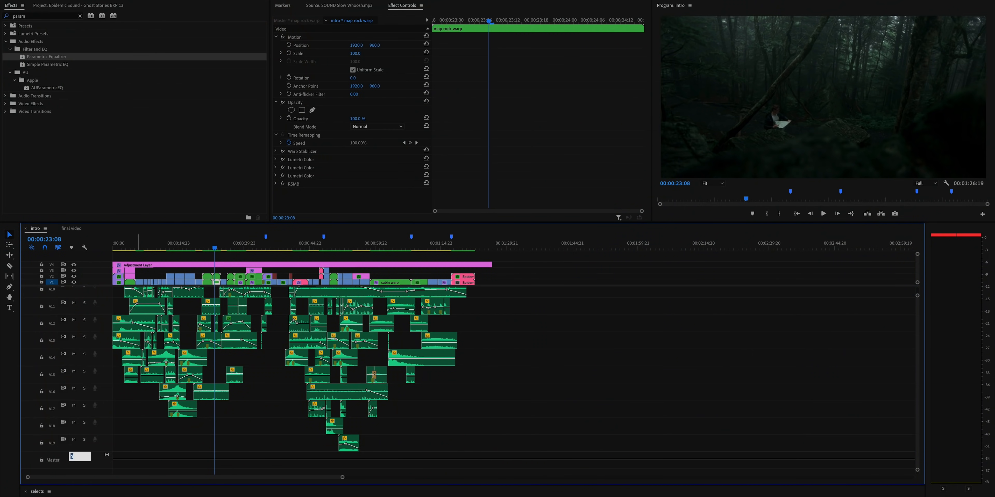
type("-3.0")
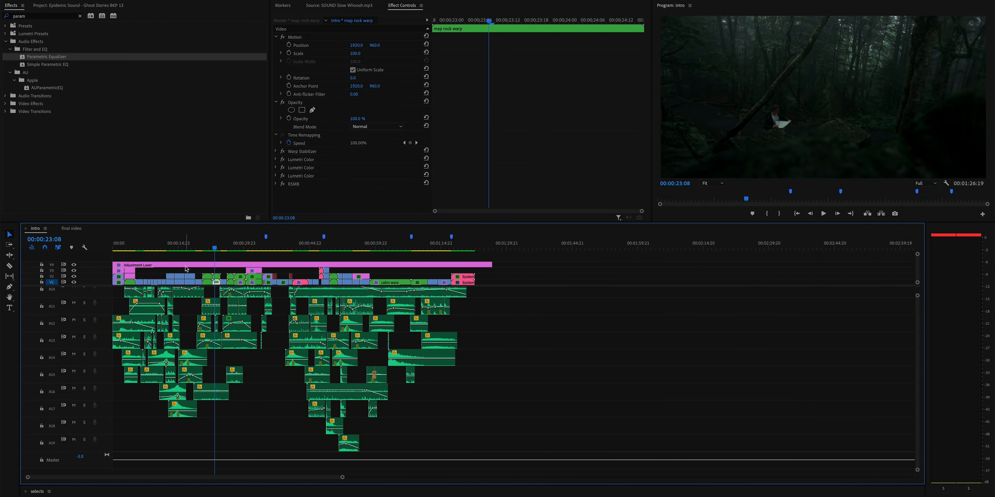